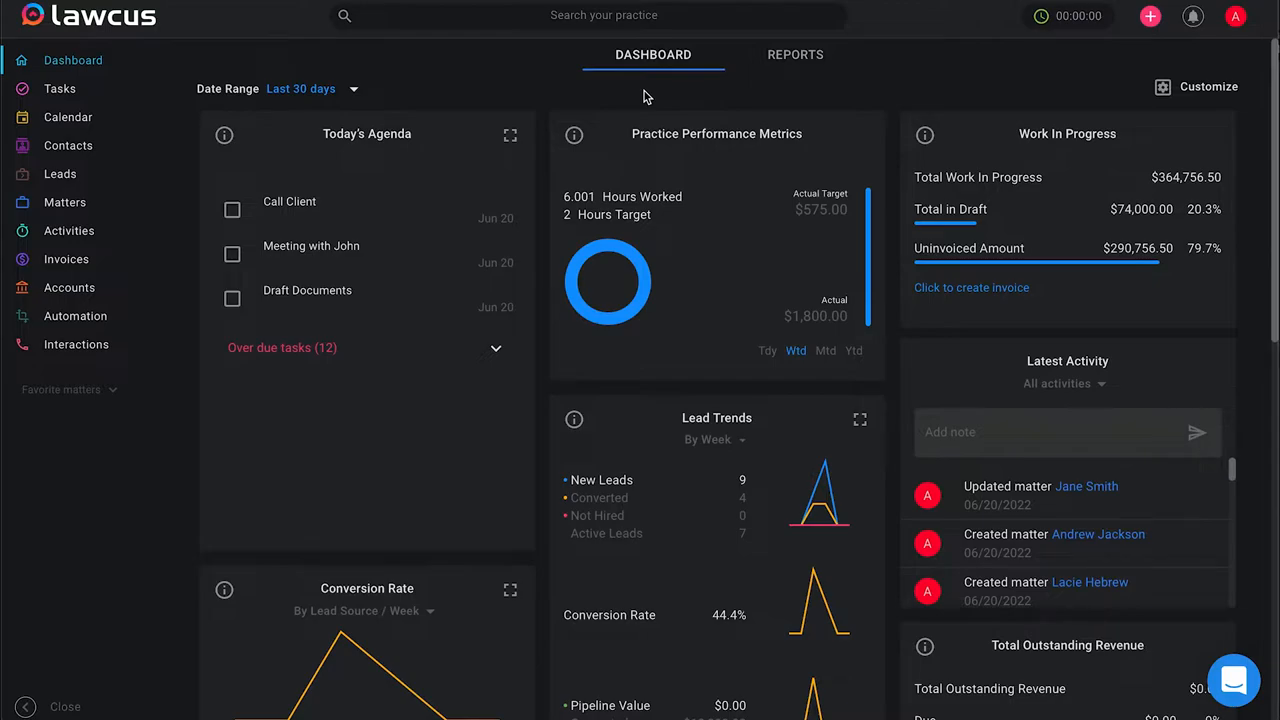
pyautogui.moveTo(103, 198)
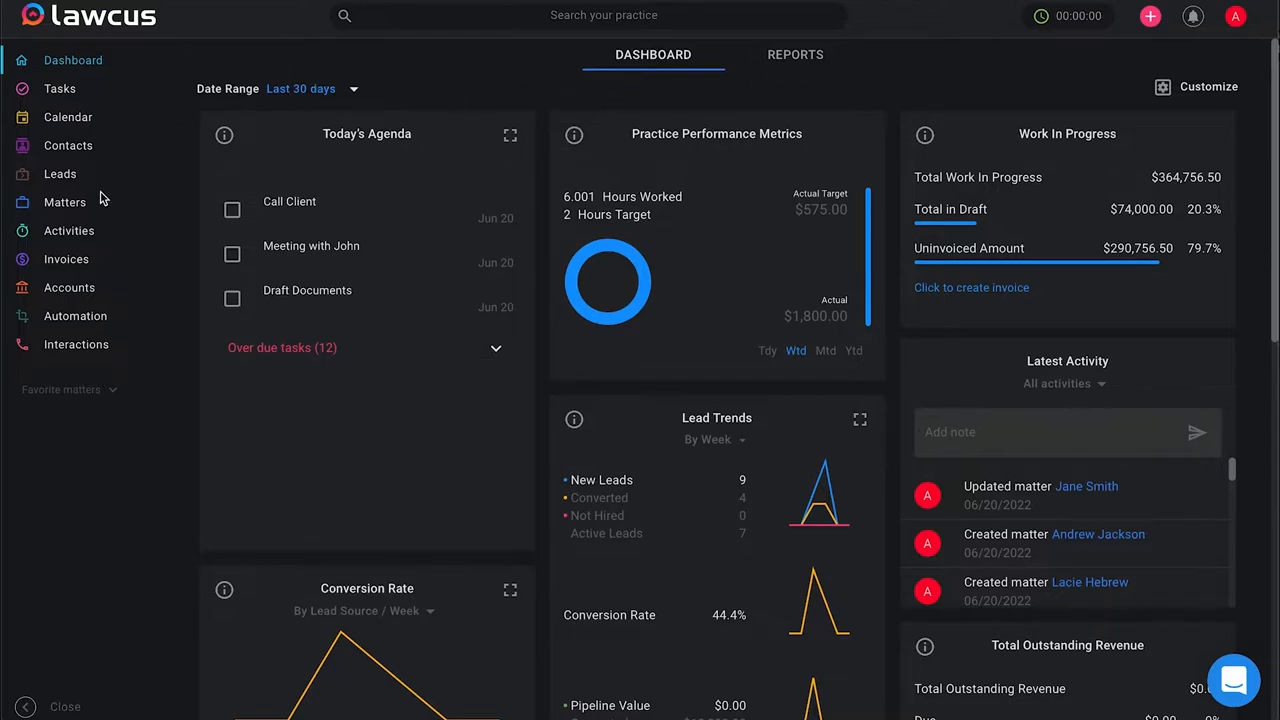
# Step: Open the Matters board showing the Immigration H1B pipeline and its stage columns
pyautogui.click(64, 202)
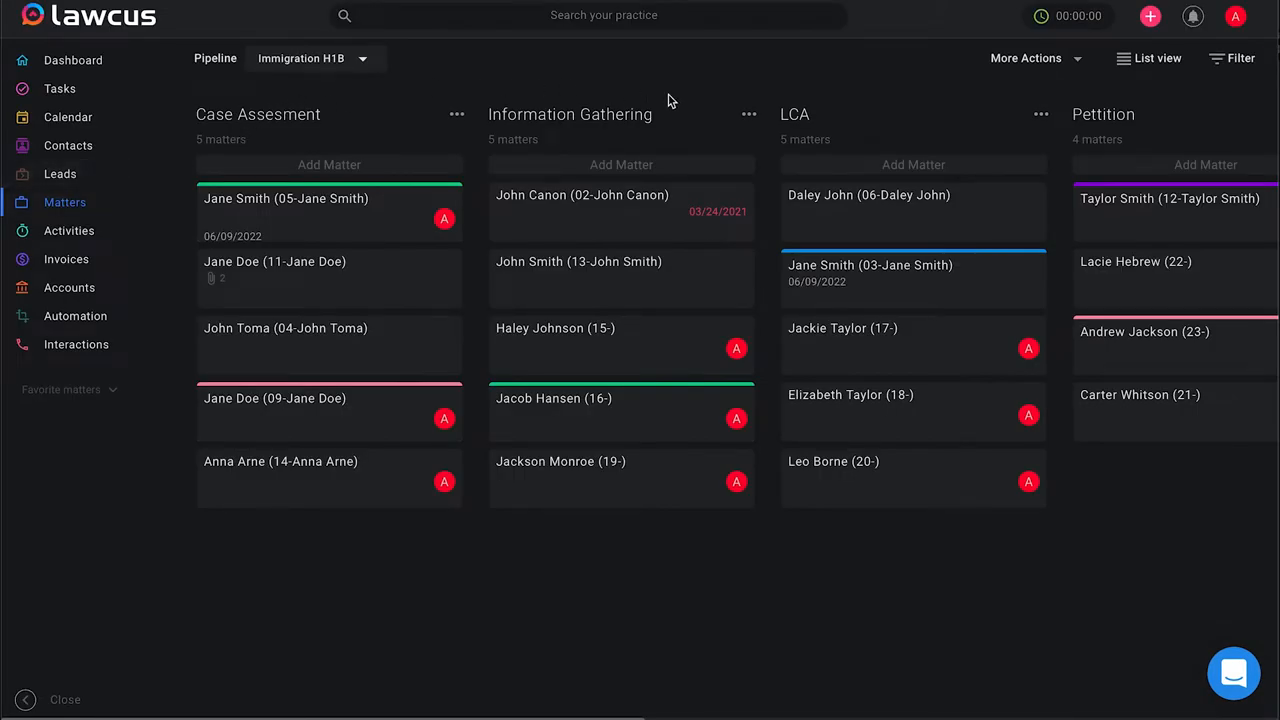
pyautogui.moveTo(500, 115)
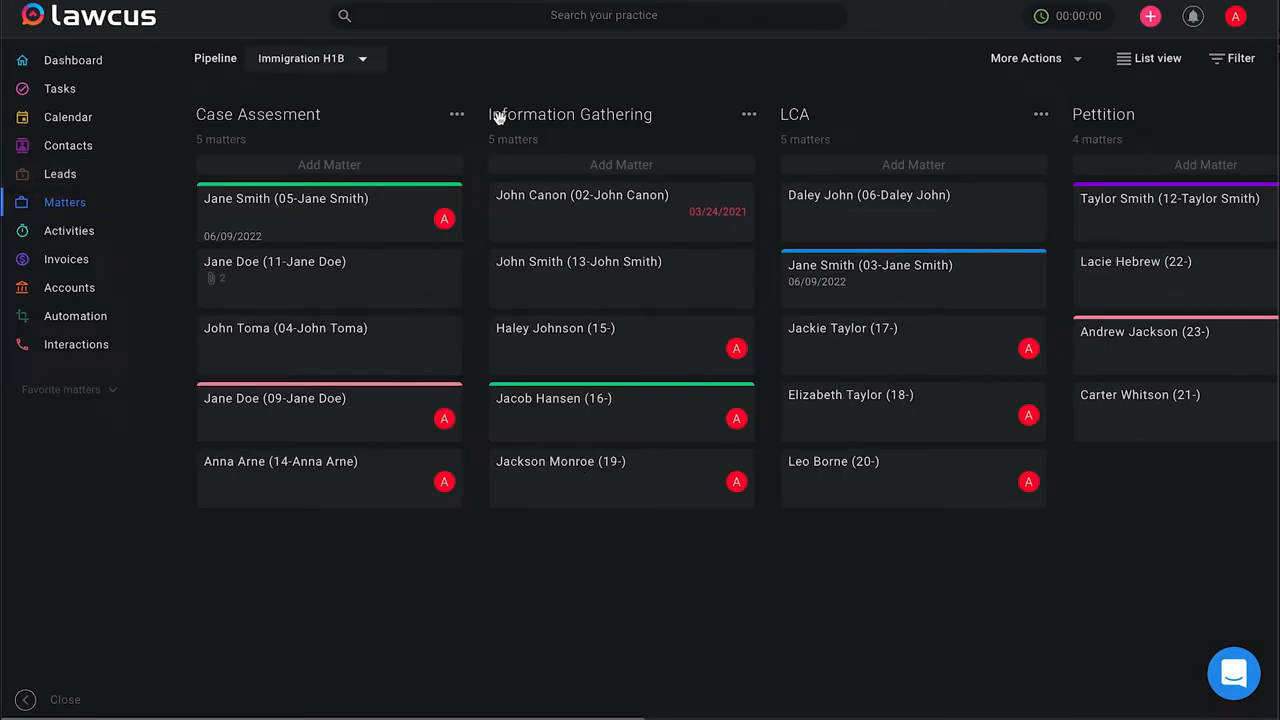
pyautogui.moveTo(650, 105)
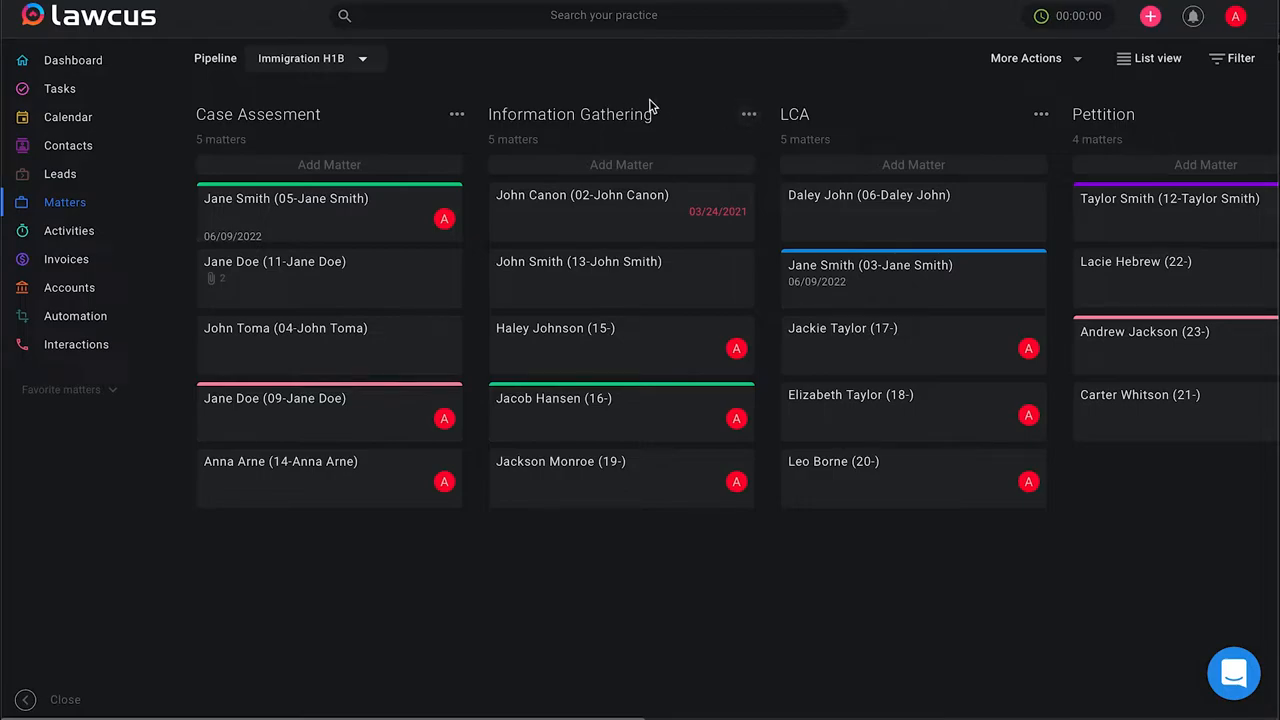
pyautogui.moveTo(475, 90)
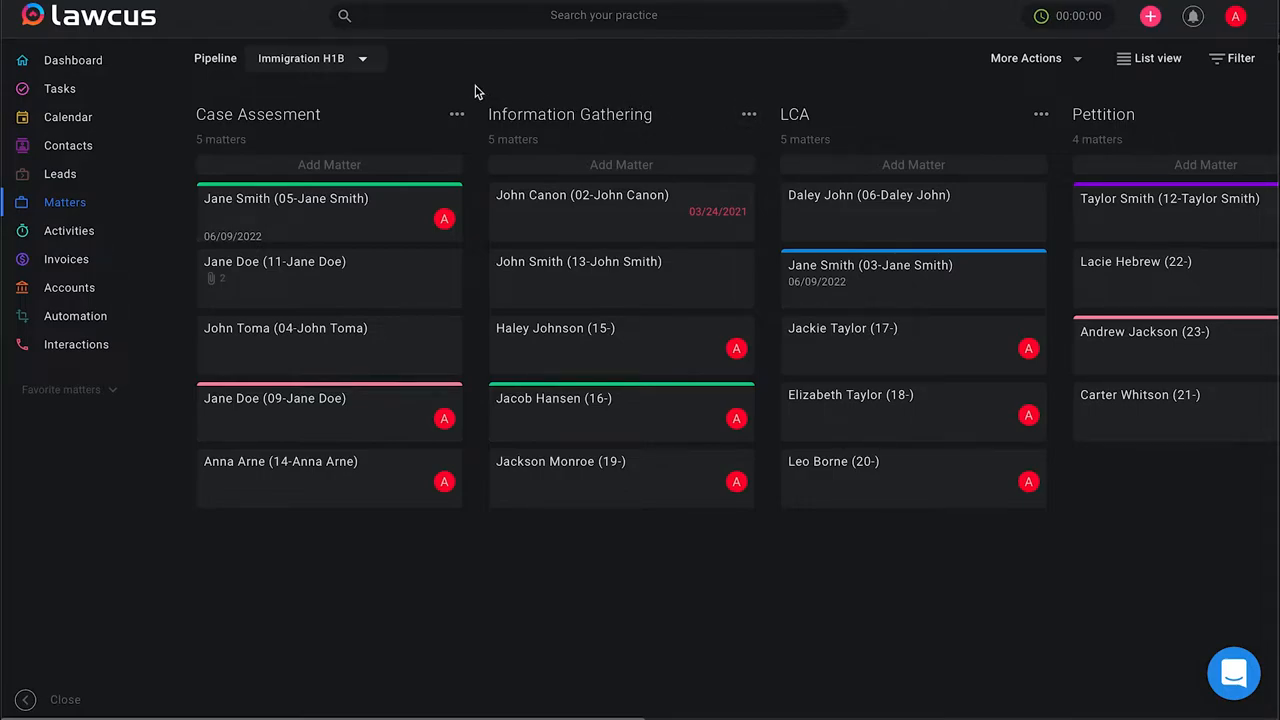
pyautogui.click(340, 58)
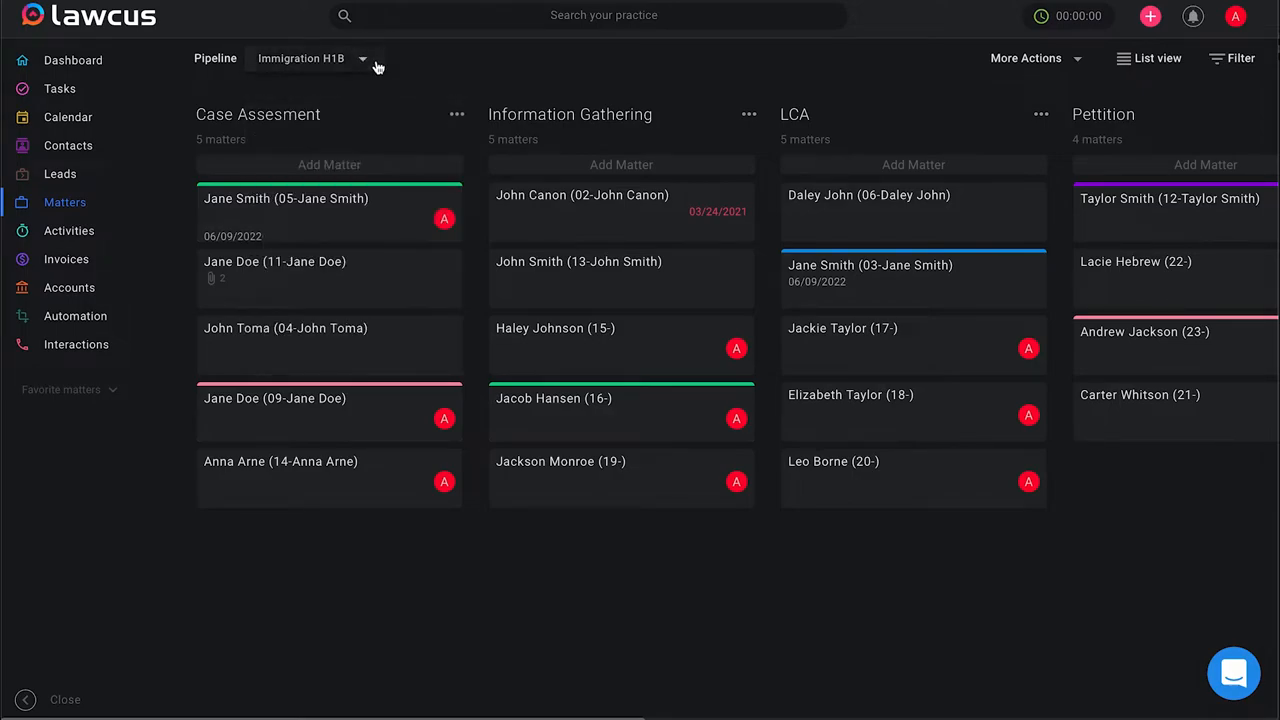
pyautogui.moveTo(257, 114); pyautogui.dragTo(593, 117)
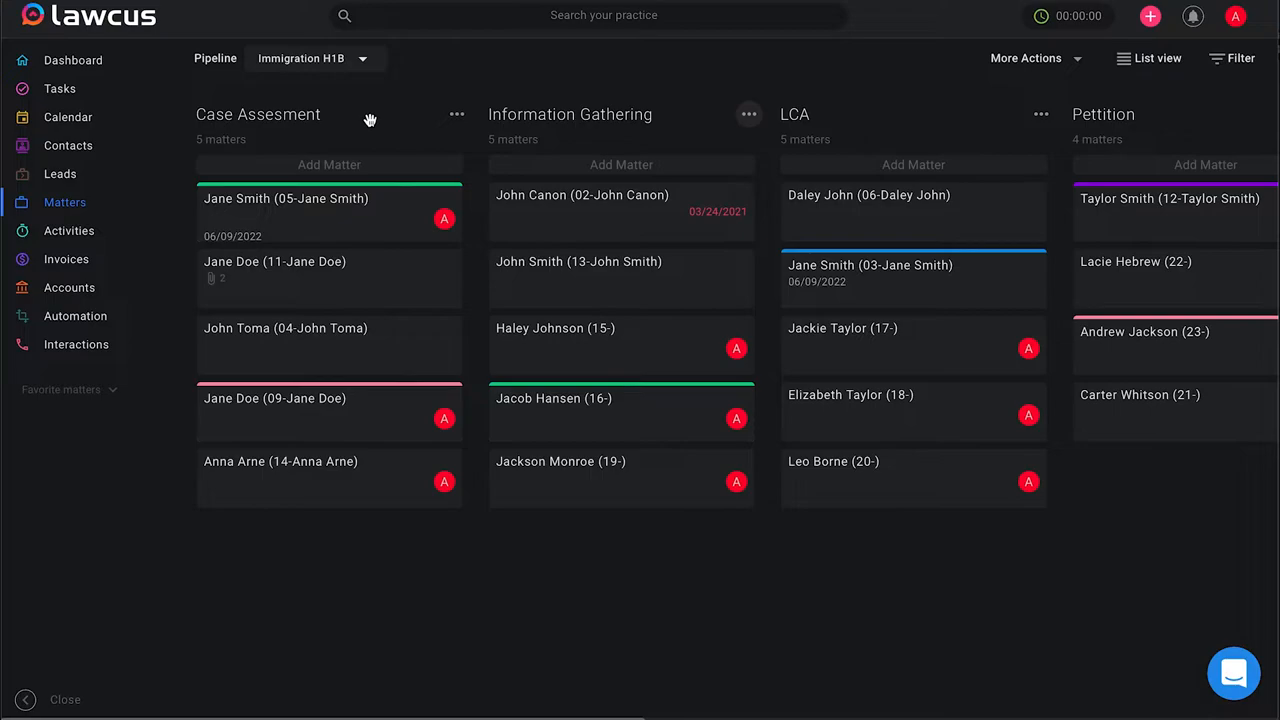
# Step: Show the Case Assesment stage's options menu, toggling it closed and reopening it
pyautogui.click(456, 114)
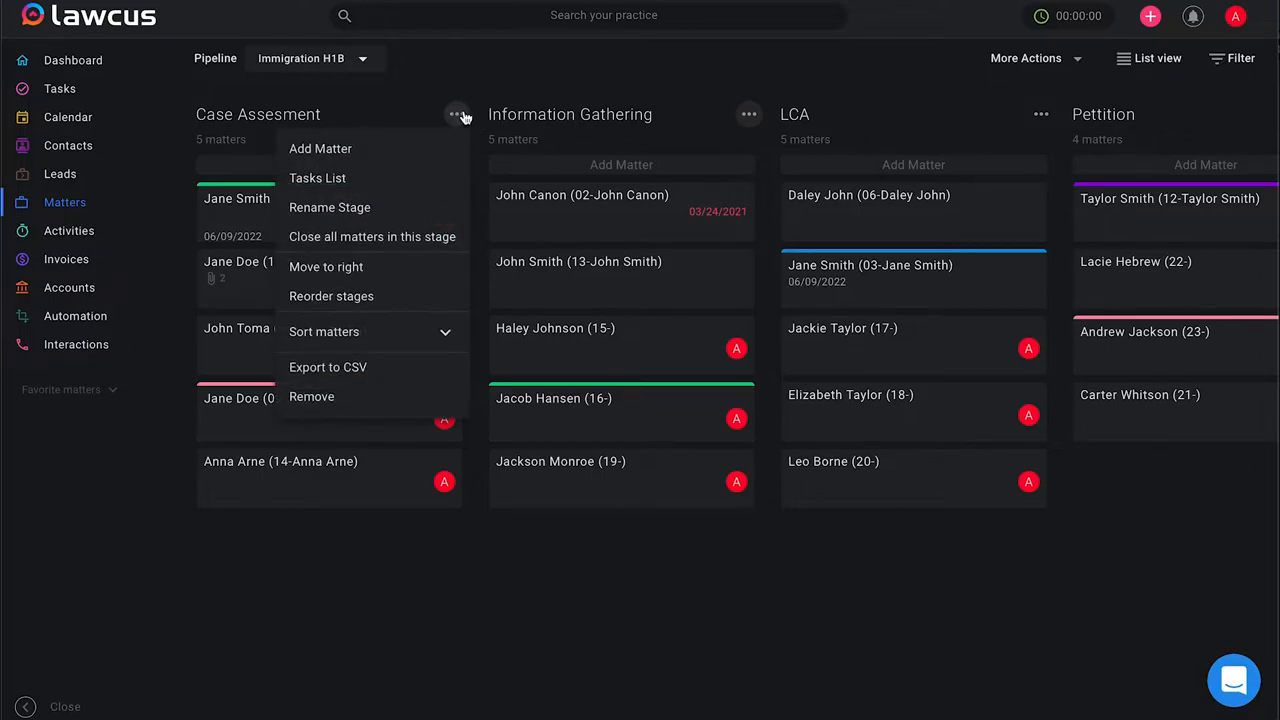
pyautogui.moveTo(422, 178)
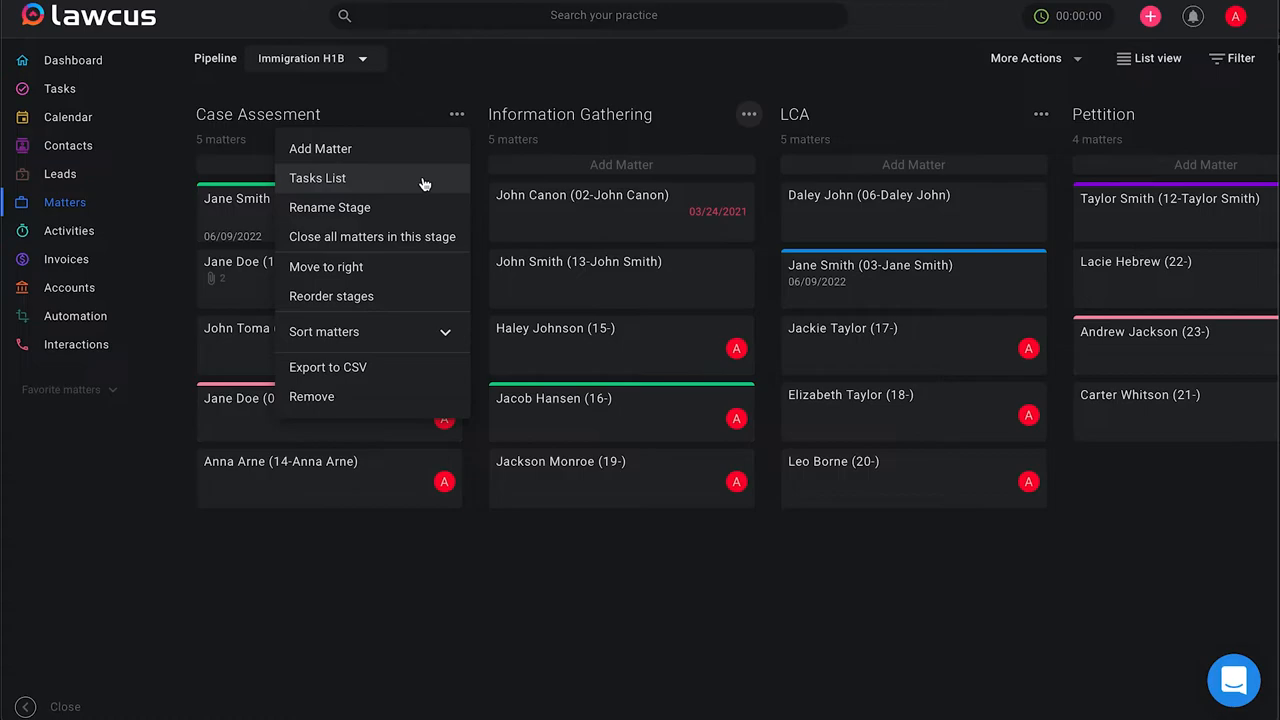
pyautogui.click(456, 114)
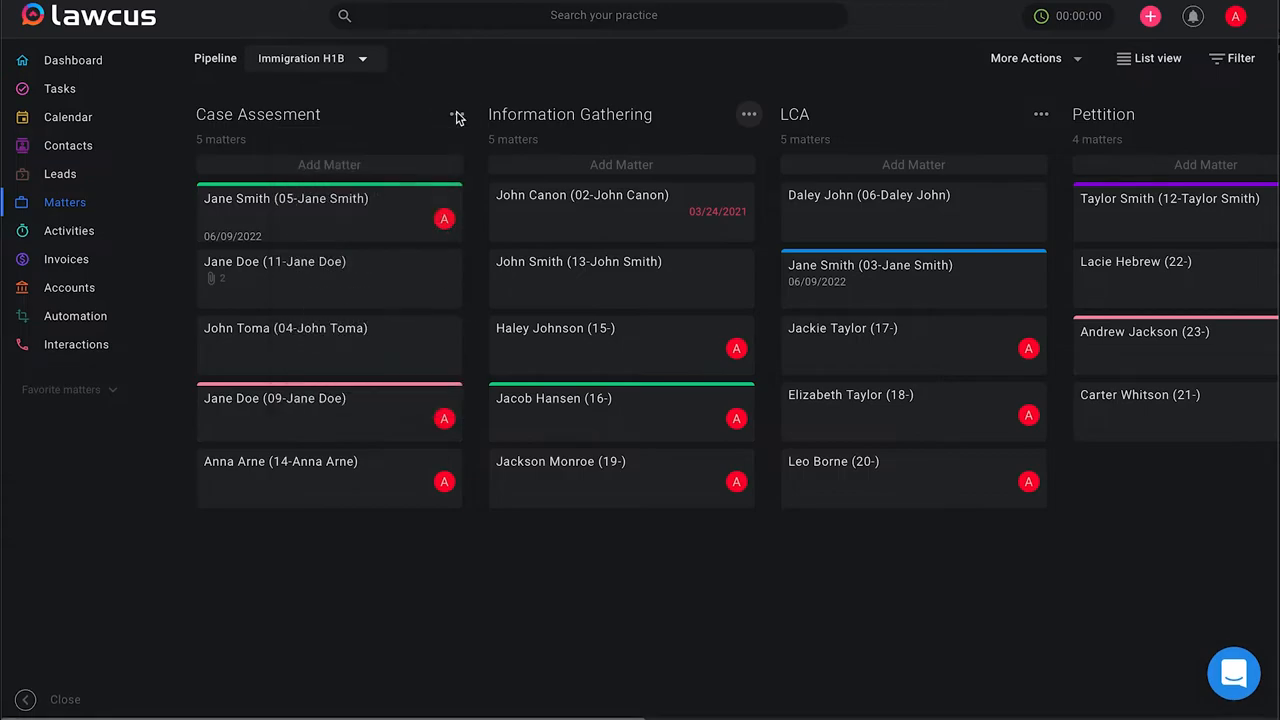
pyautogui.click(457, 114)
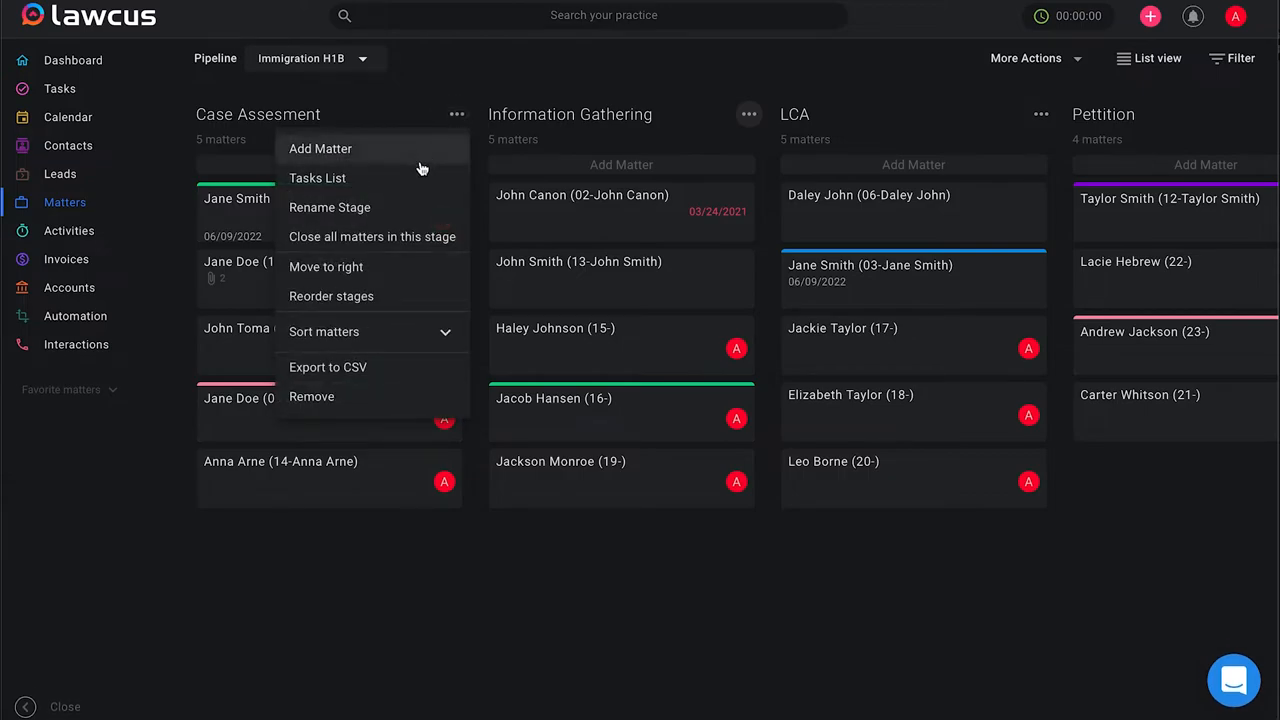
pyautogui.moveTo(318, 178)
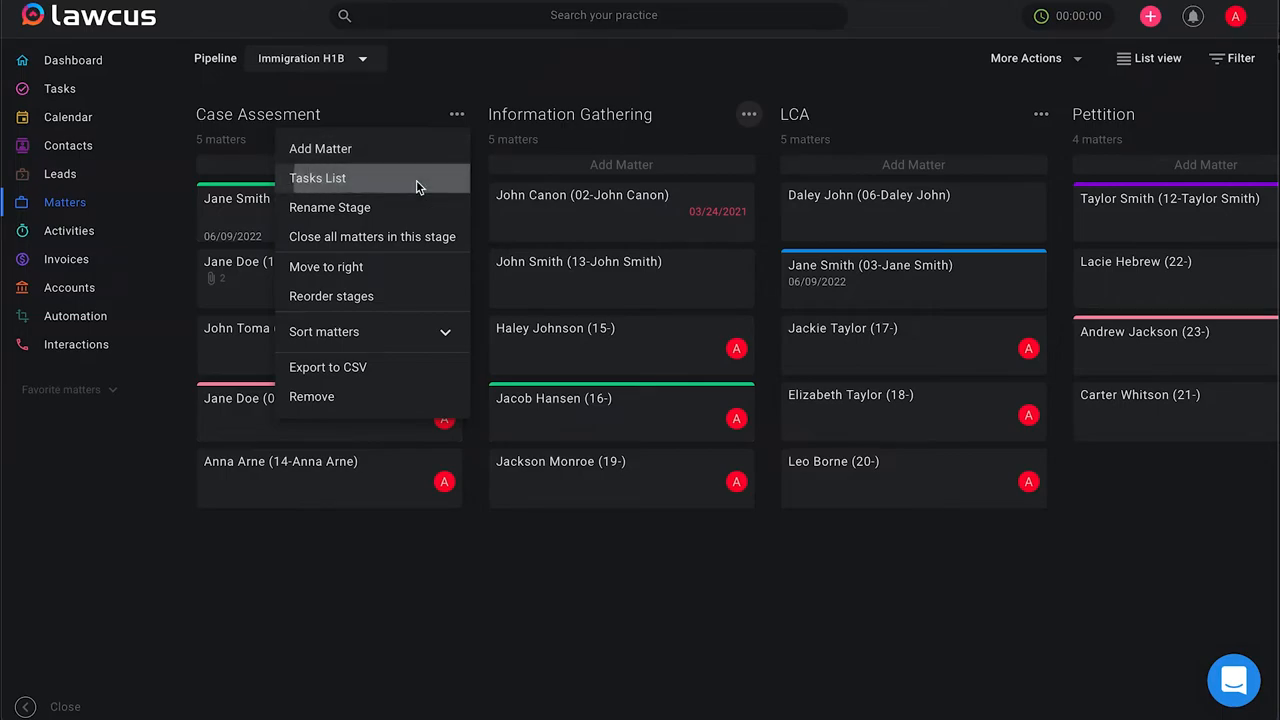
# Step: Choose Tasks List to show the stage's two Default tasks
pyautogui.click(317, 177)
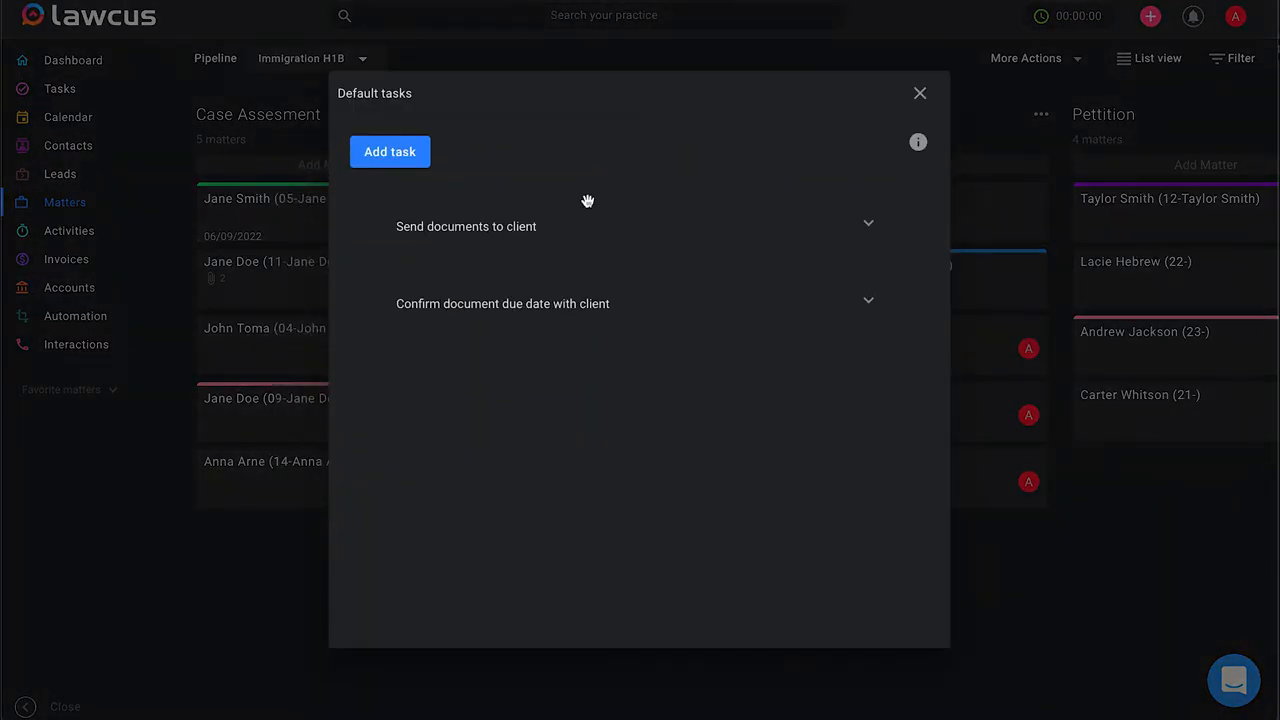
pyautogui.moveTo(605, 194)
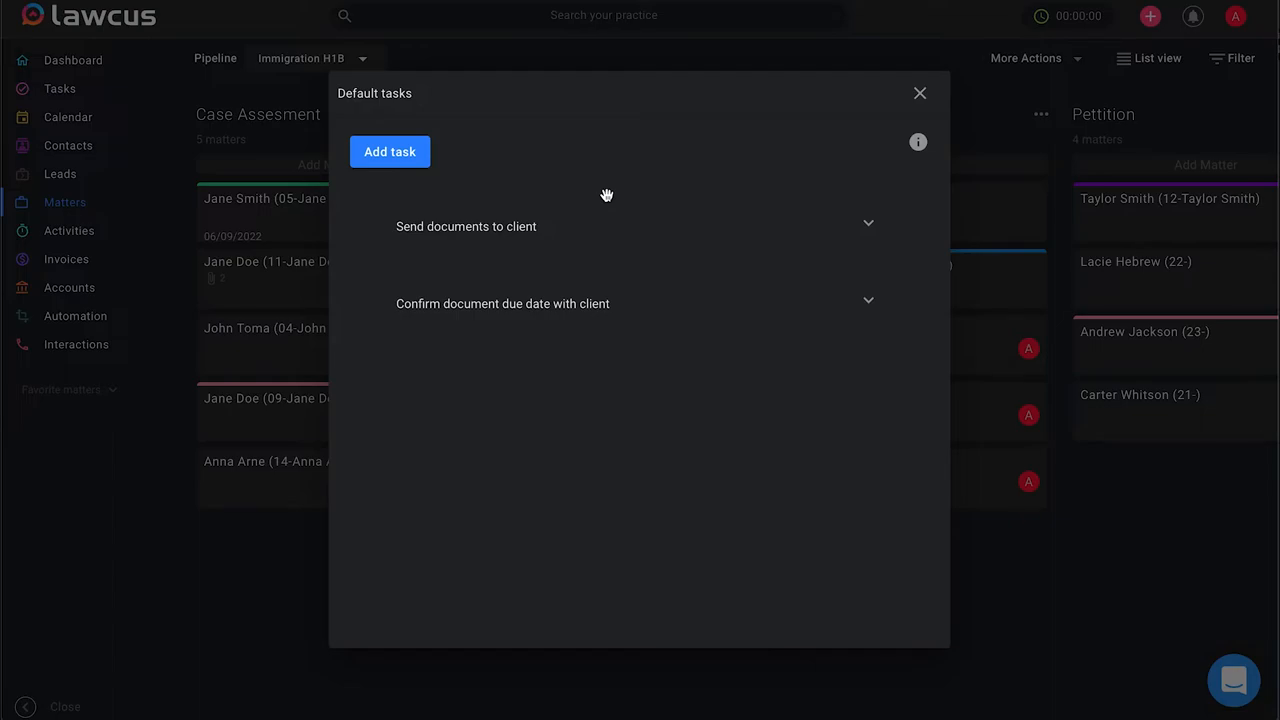
pyautogui.moveTo(595, 196)
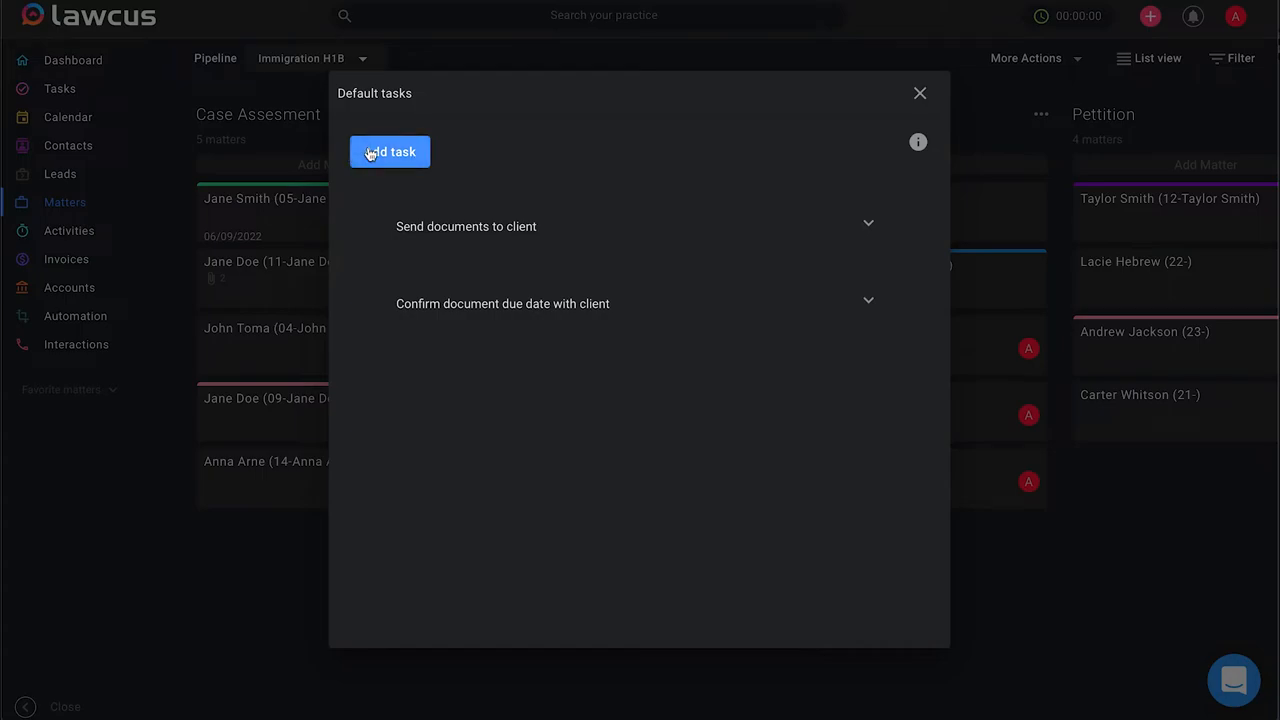
# Step: Expand the 'Send documents to client' task's fields, then close the Default tasks window
pyautogui.click(389, 151)
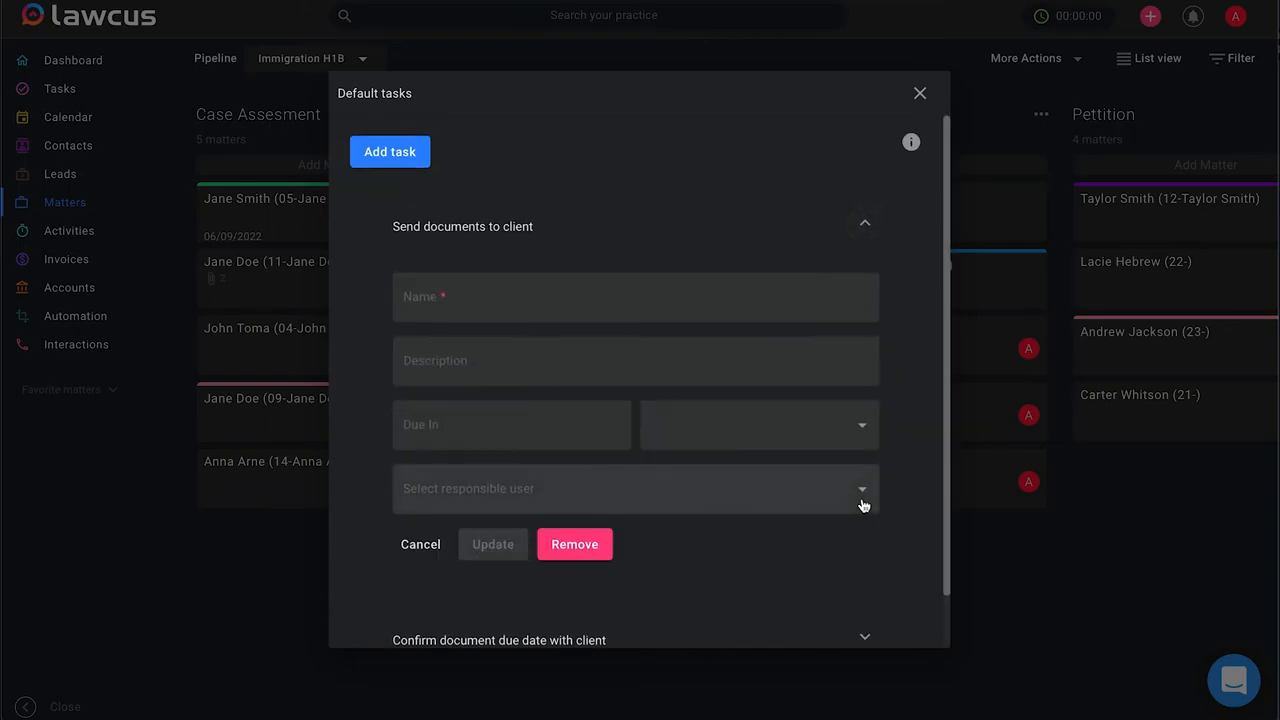
pyautogui.moveTo(773, 392)
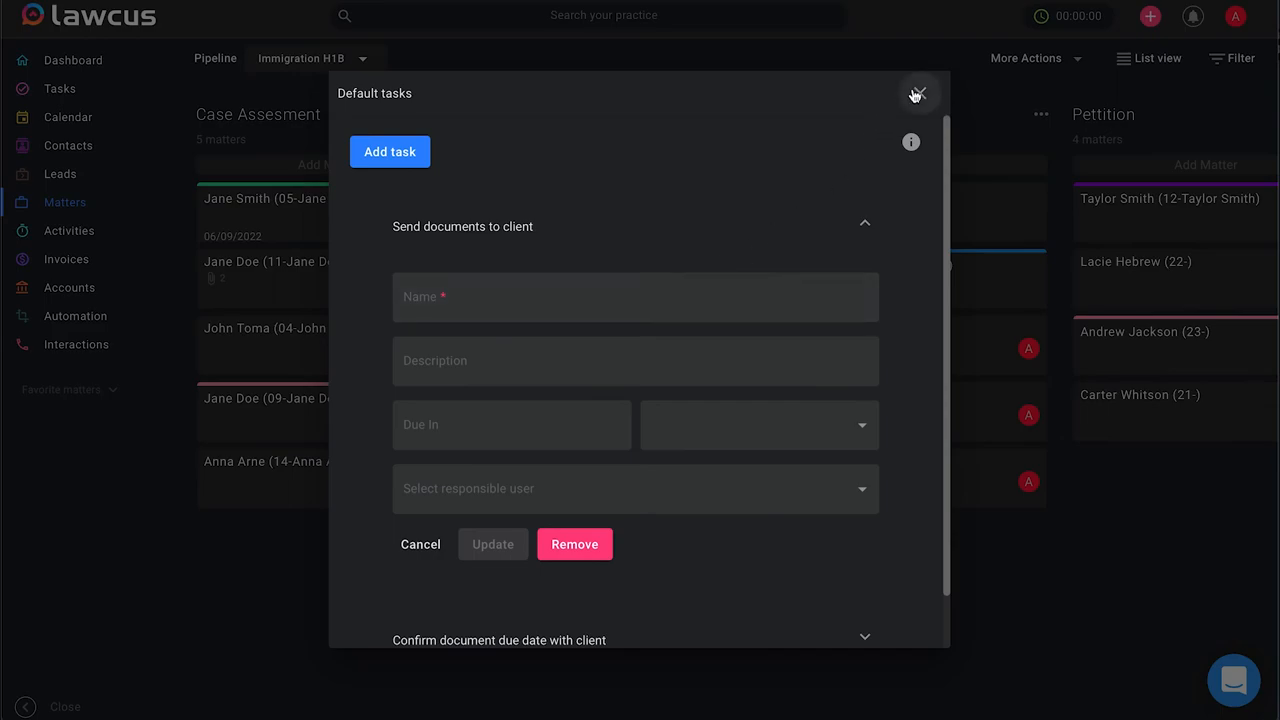
pyautogui.click(916, 93)
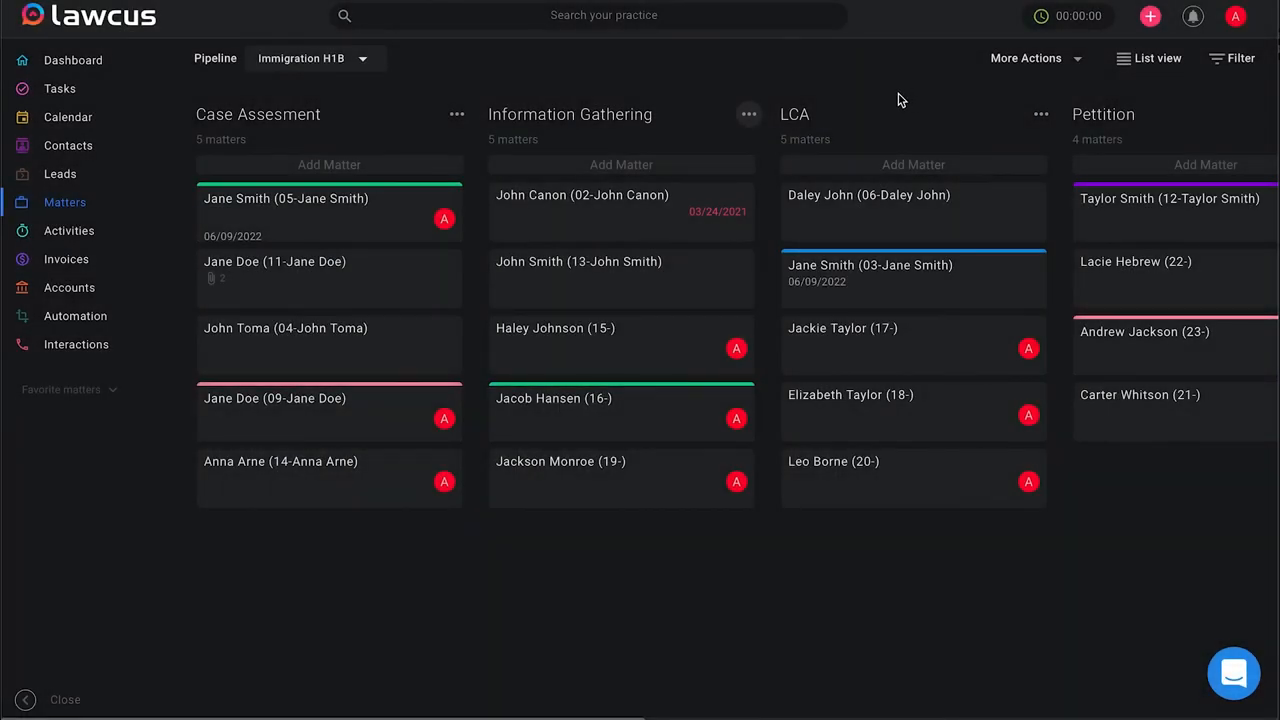